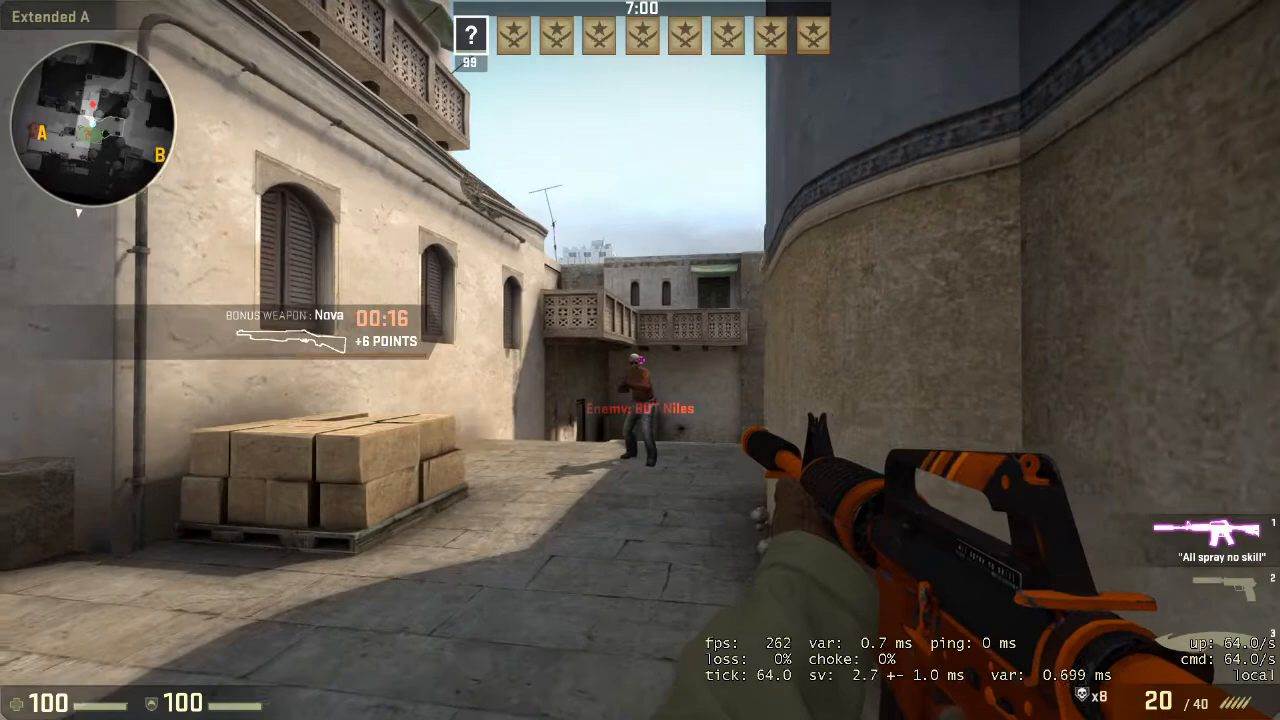
pyautogui.moveTo(640, 360)
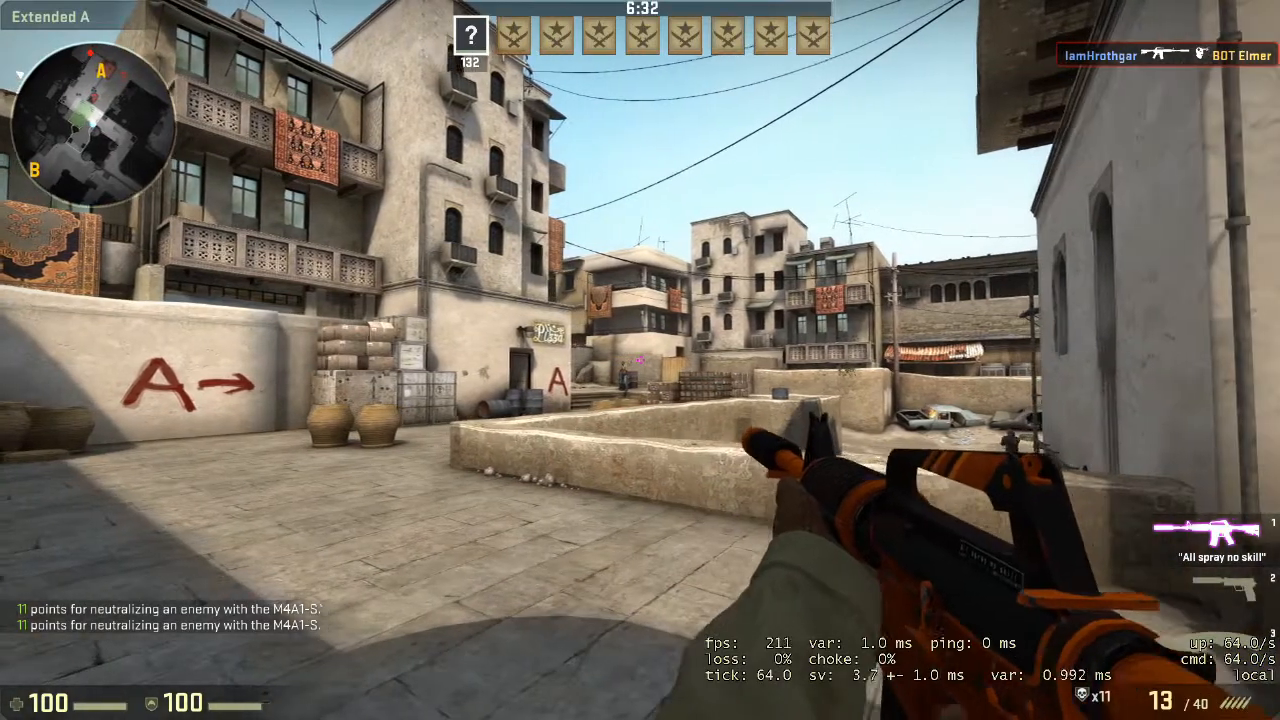
pyautogui.moveTo(640, 360)
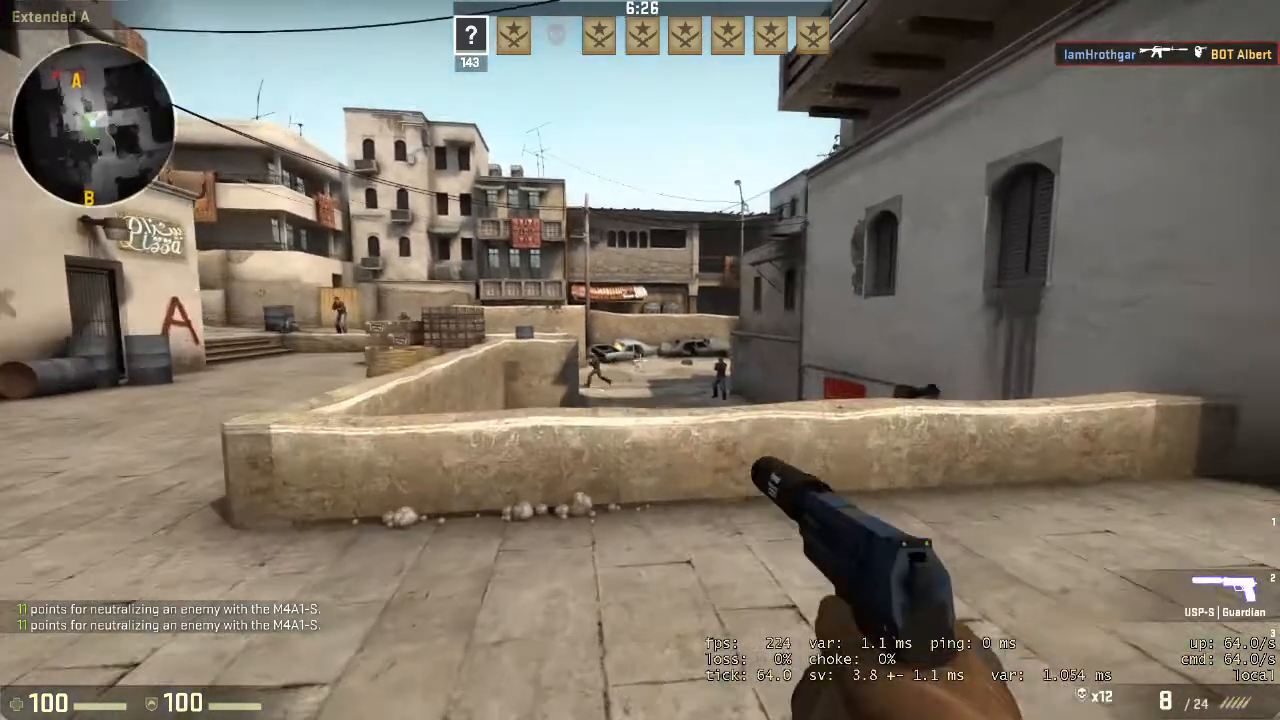
# Browse steamgames > steamapps > common > Counter-Strike Global Offensive > csgo, then bring autoexec.cfg up in Notepad++.
pyautogui.click(640, 360)
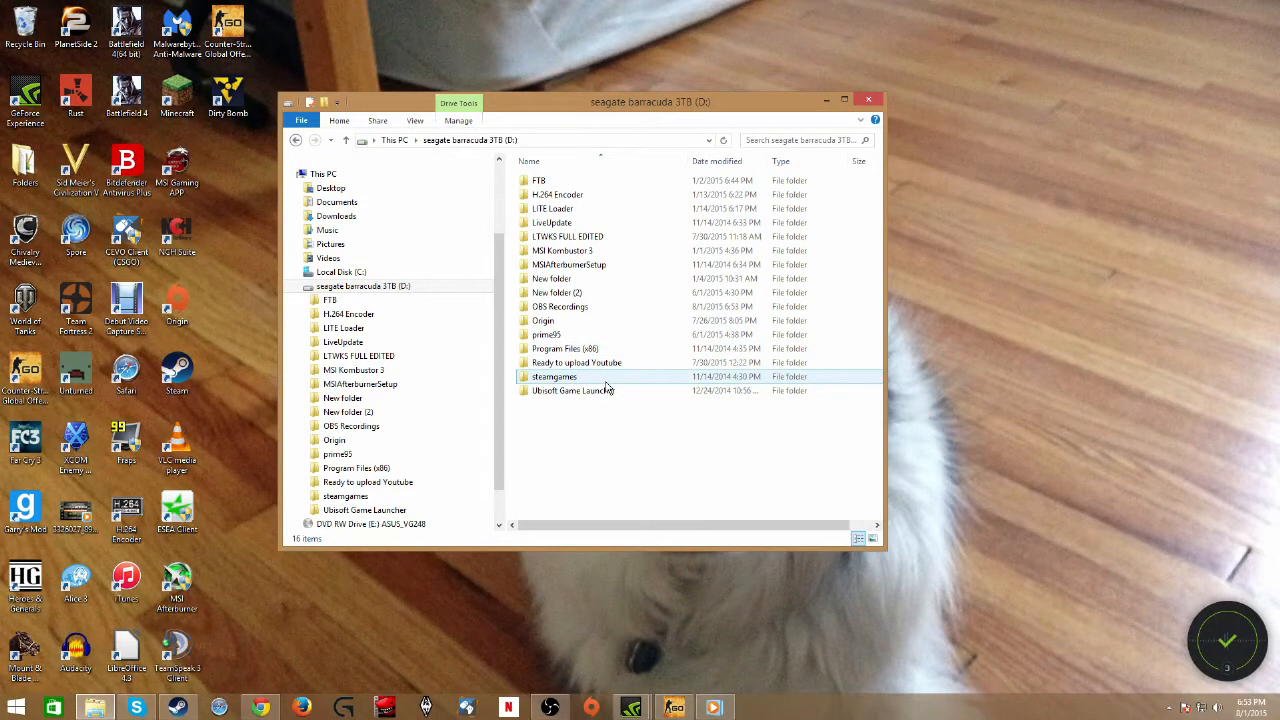
pyautogui.doubleClick(554, 377)
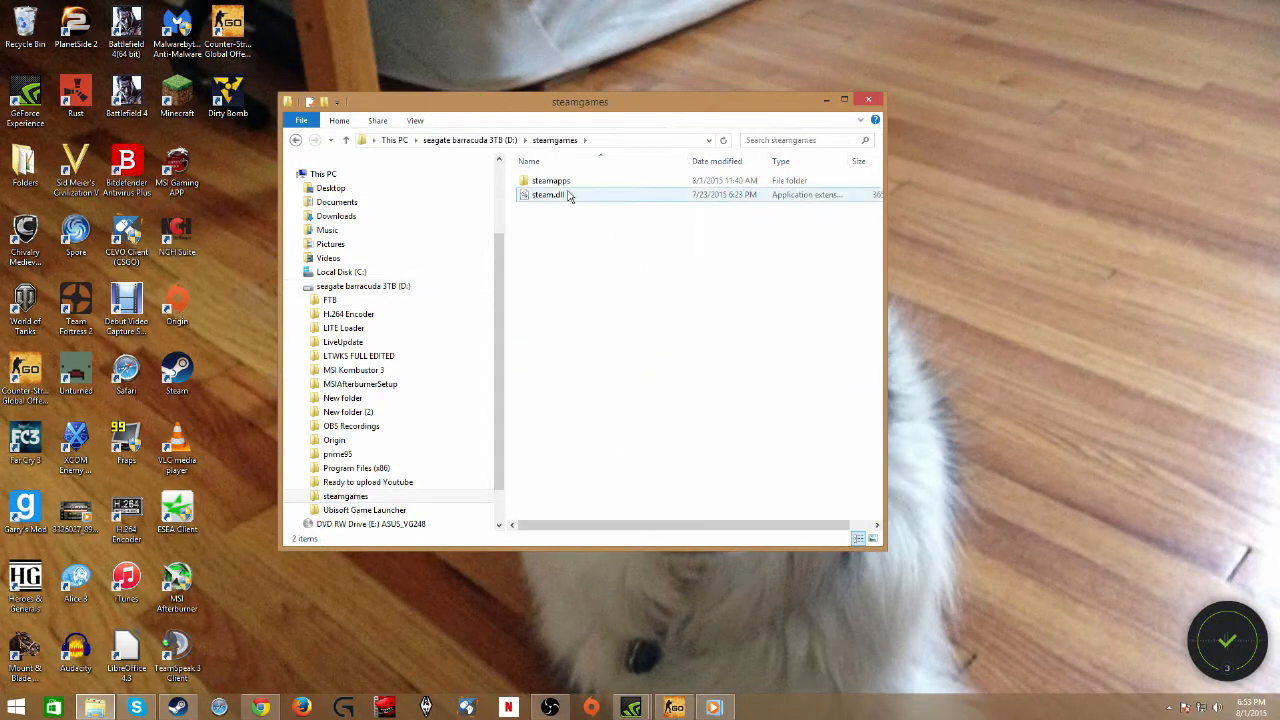
pyautogui.click(551, 181)
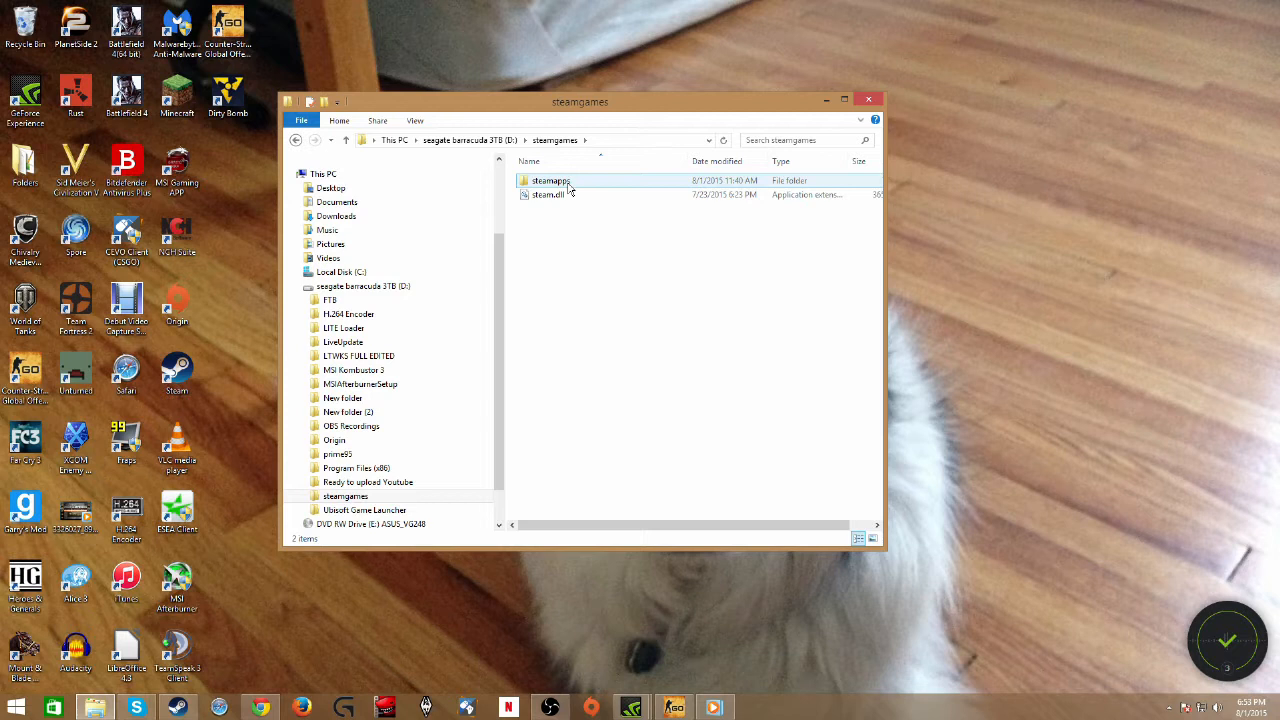
pyautogui.doubleClick(551, 181)
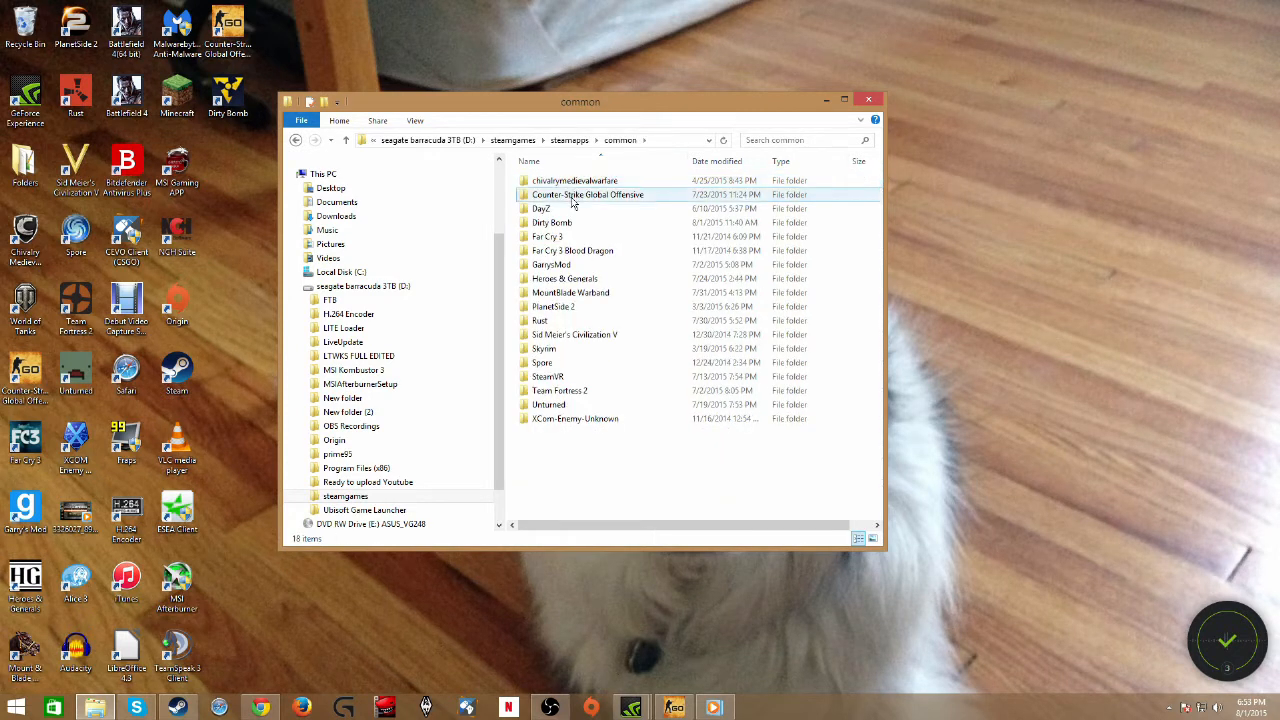
pyautogui.doubleClick(587, 194)
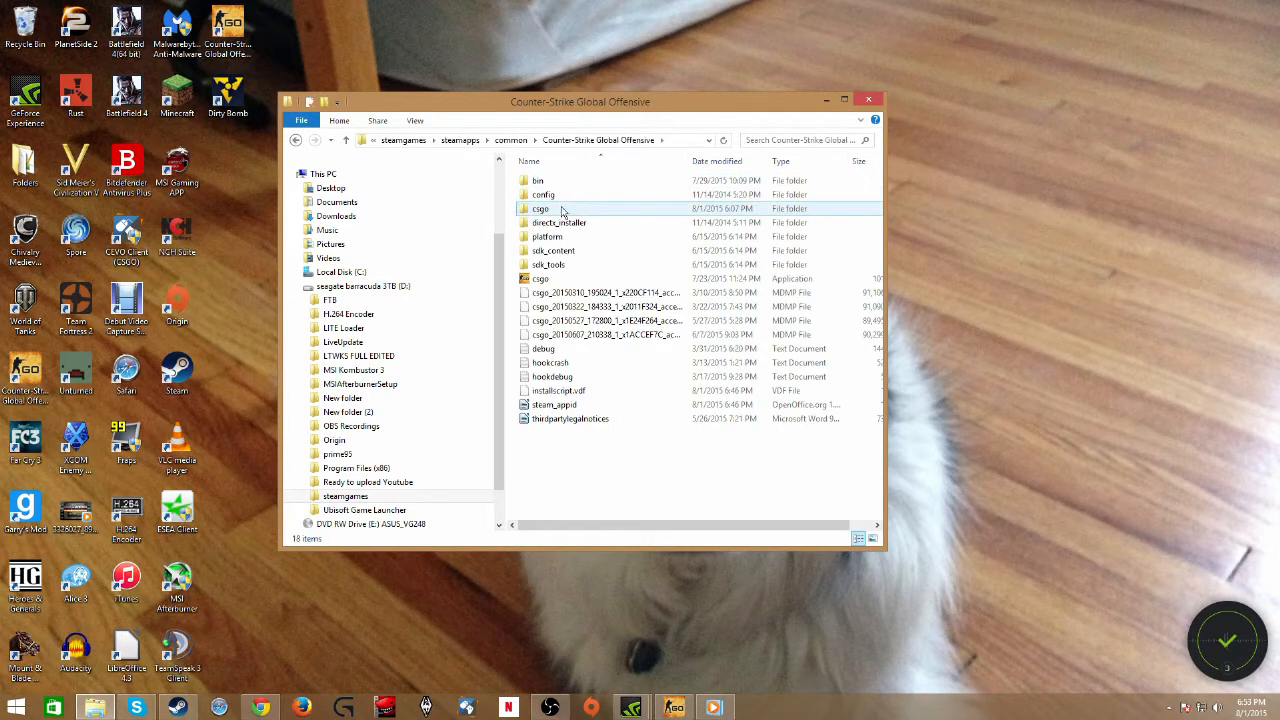
pyautogui.doubleClick(540, 209)
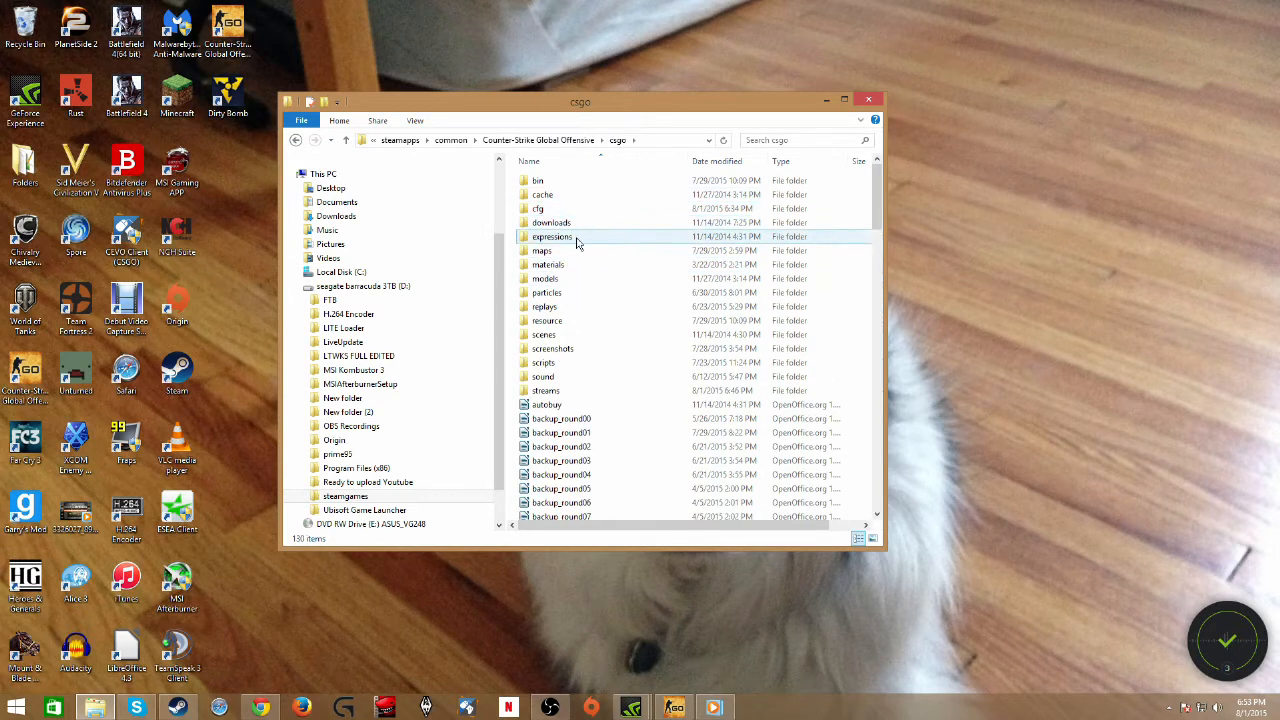
pyautogui.click(20, 707)
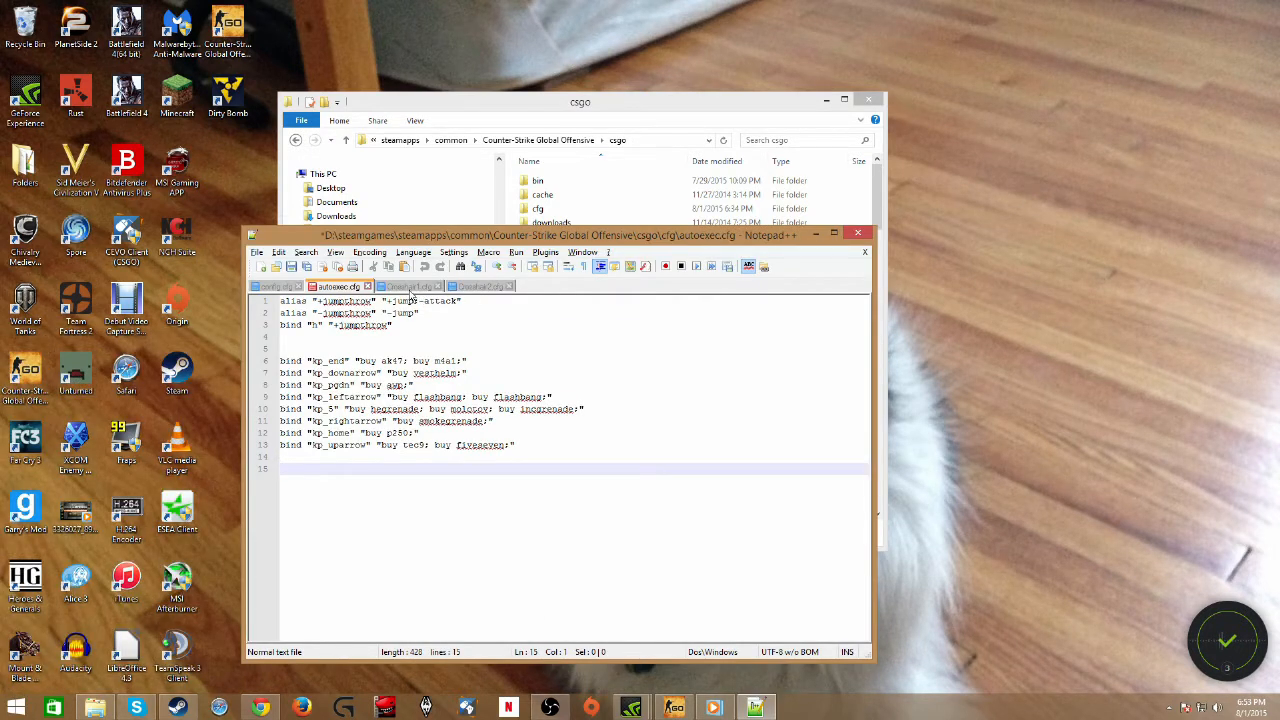
# Compare the Crosshair1.cfg and Crosshair2.cfg tabs, finishing on Crosshair1.cfg with the File menu open.
pyautogui.click(405, 286)
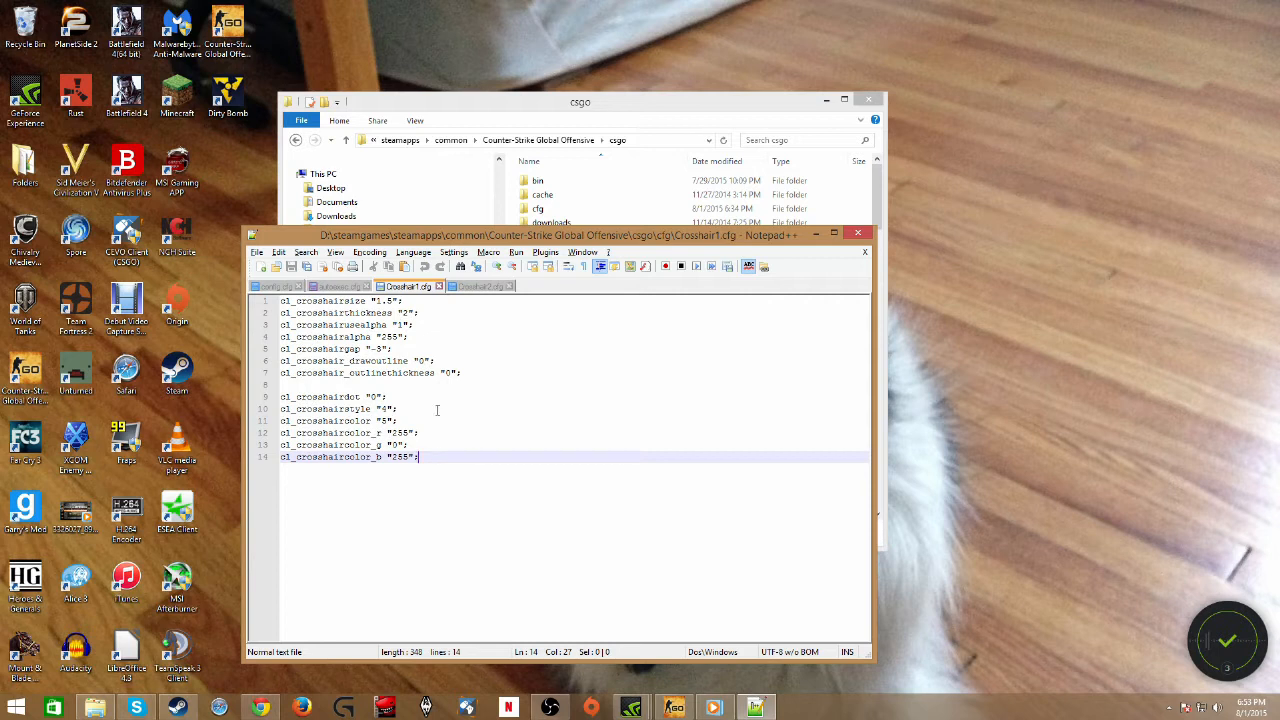
pyautogui.click(480, 286)
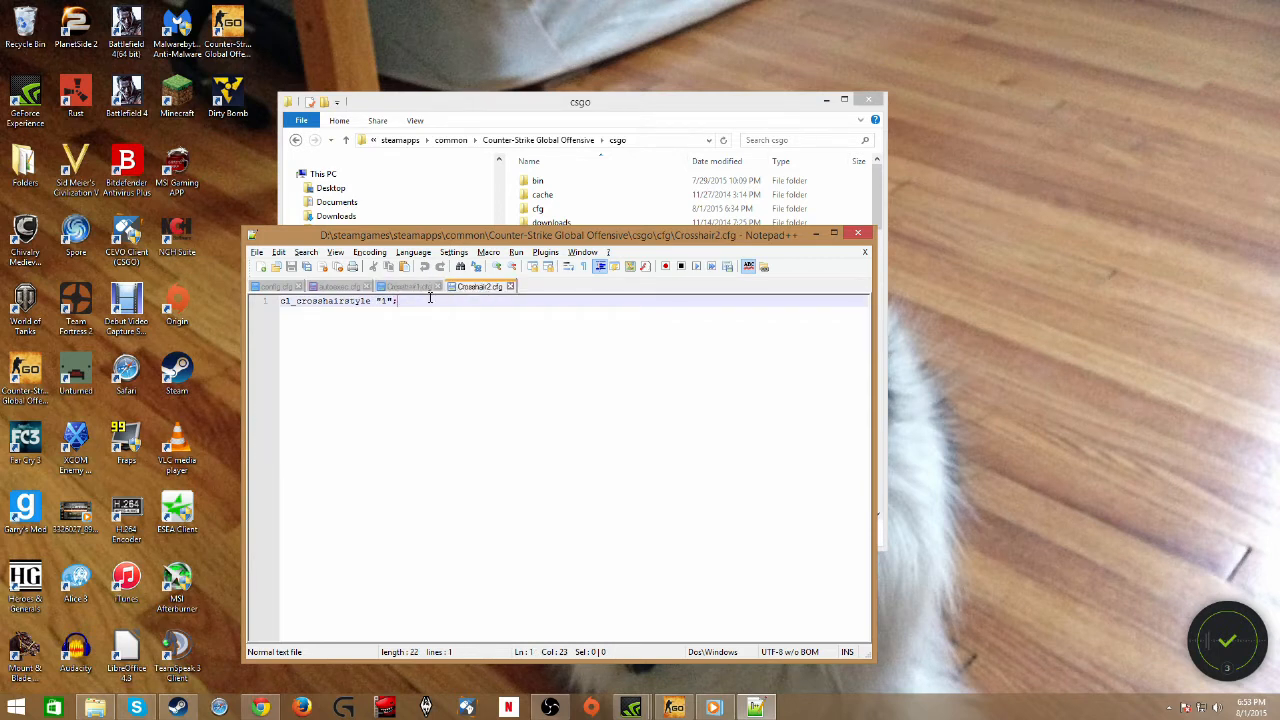
pyautogui.click(405, 286)
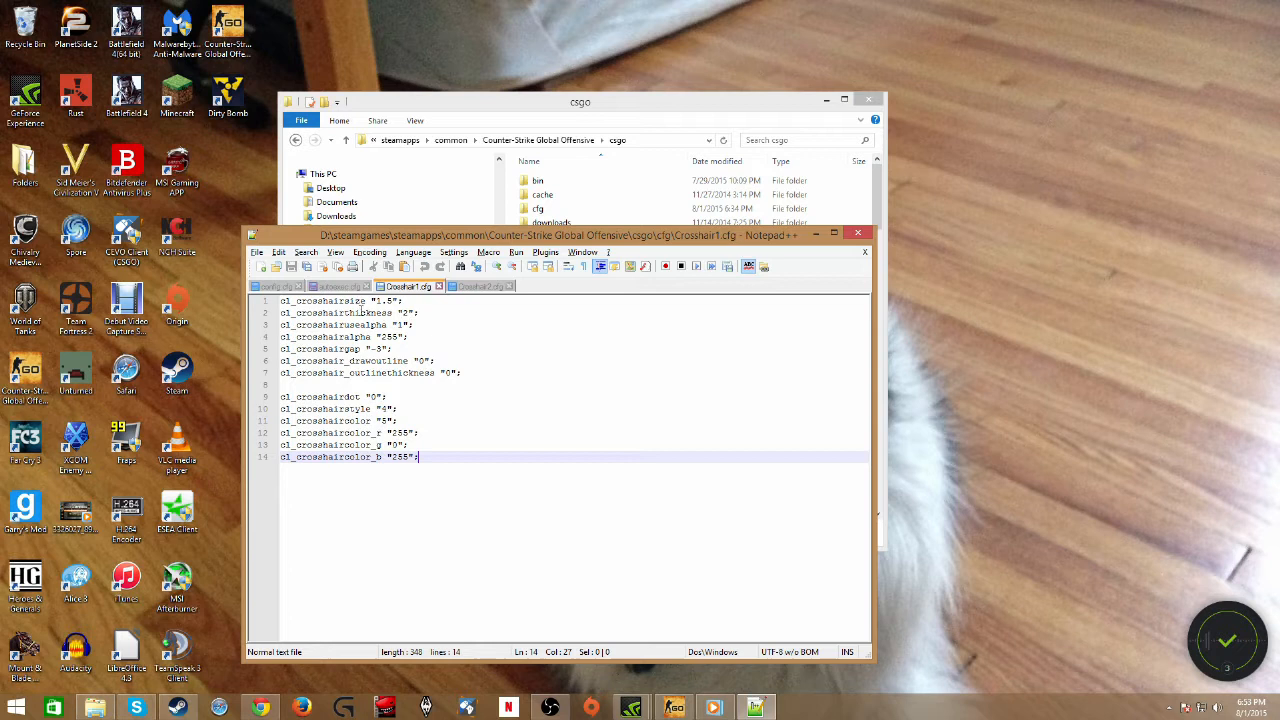
pyautogui.click(258, 251)
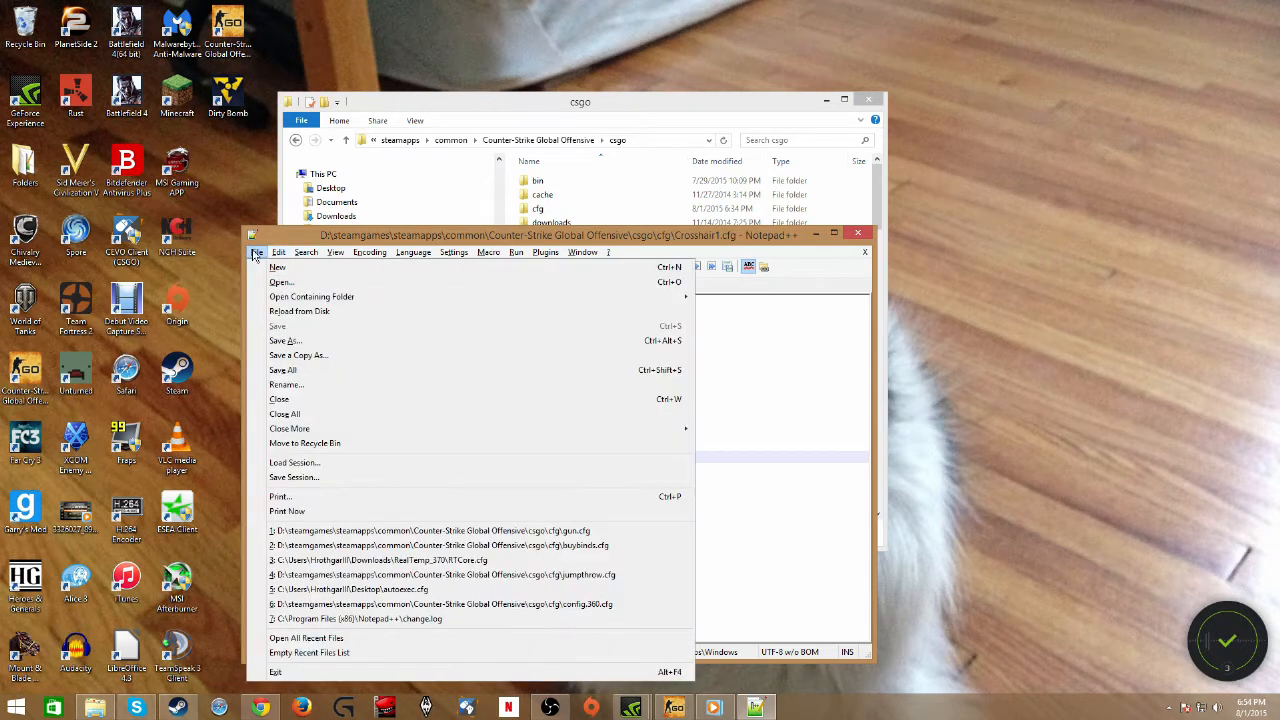
# Save As Crosshair1.cfg in the cfg folder, confirming replacement of the existing file.
pyautogui.click(285, 340)
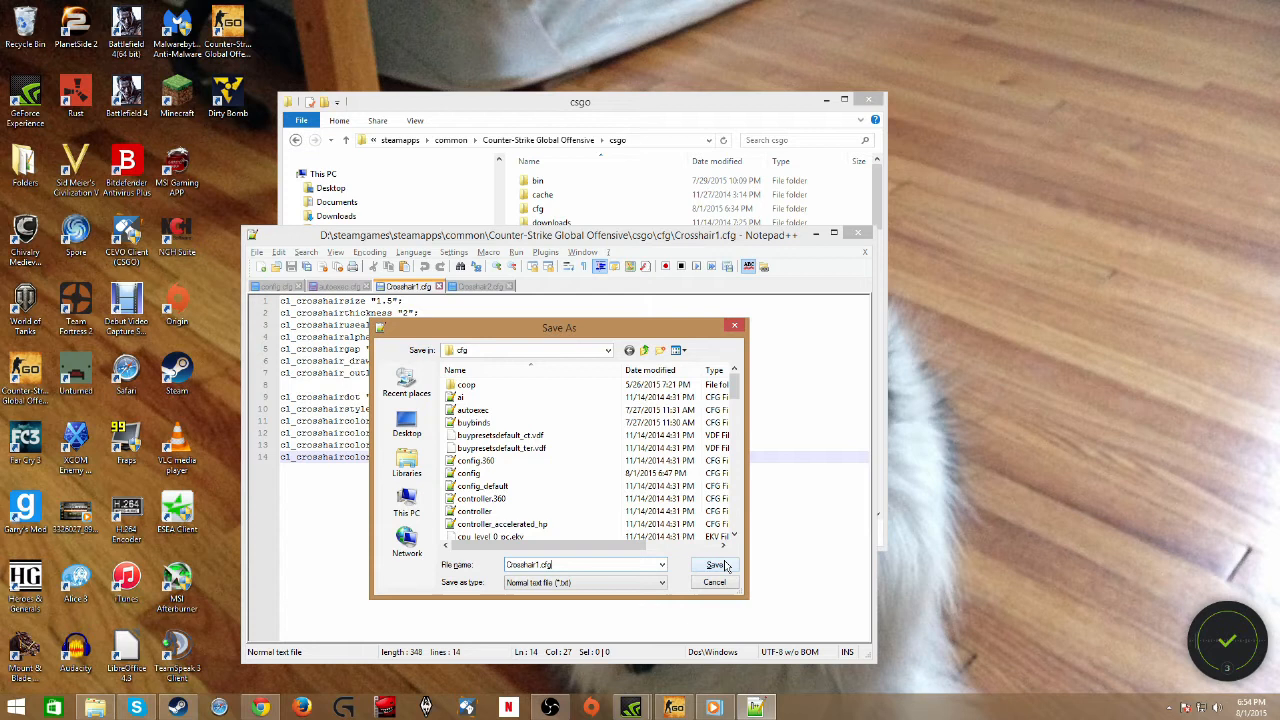
pyautogui.click(715, 564)
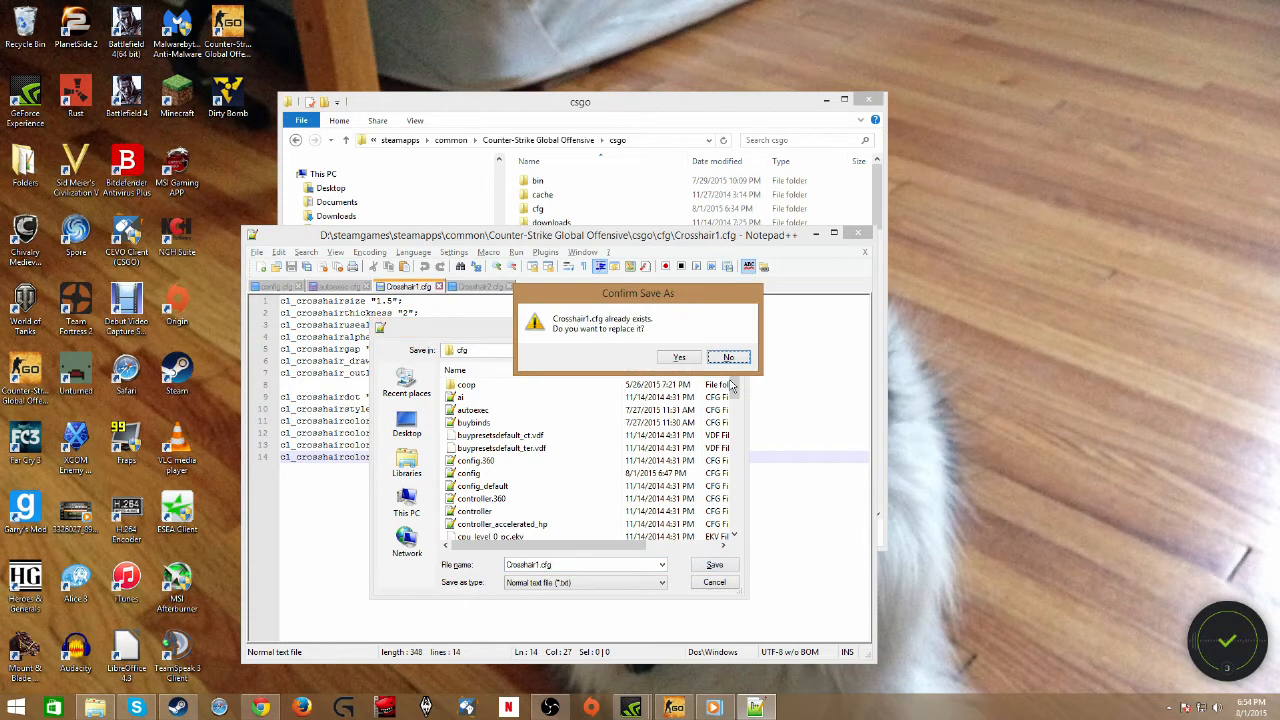
pyautogui.click(679, 357)
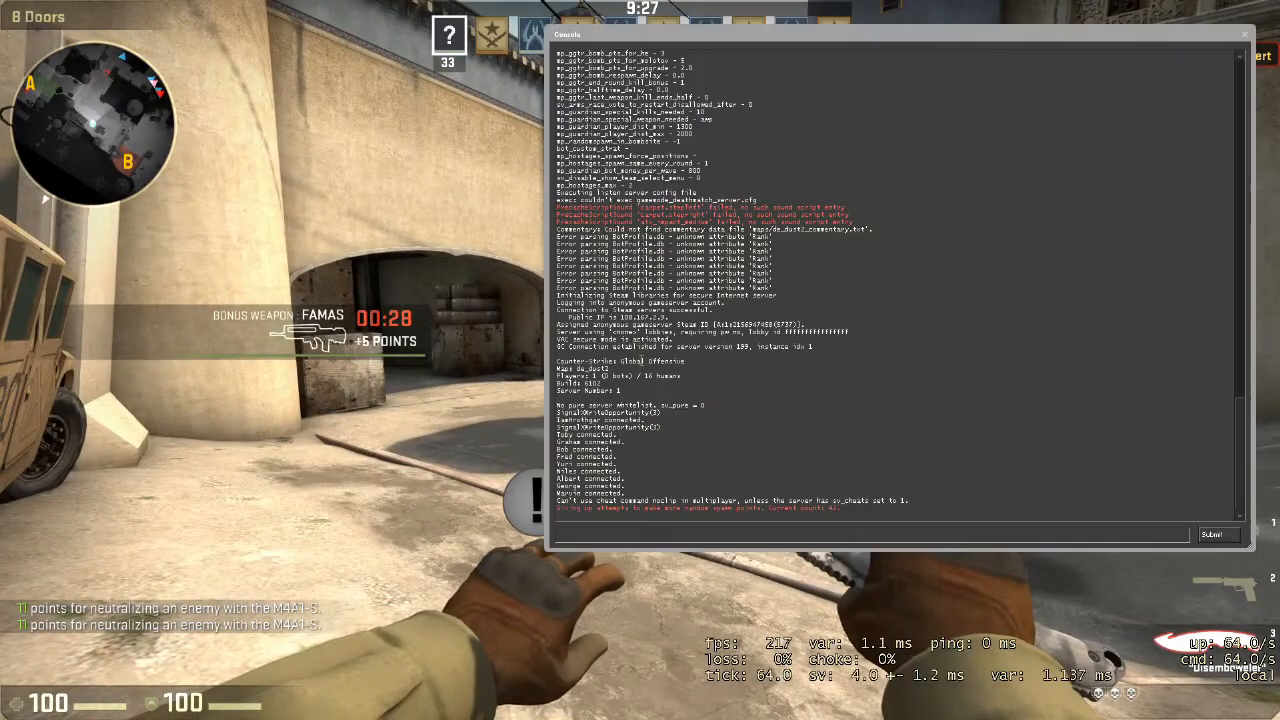
# Run exec Crosshair1 in the game console to load the first crosshair config.
pyautogui.write('exec')
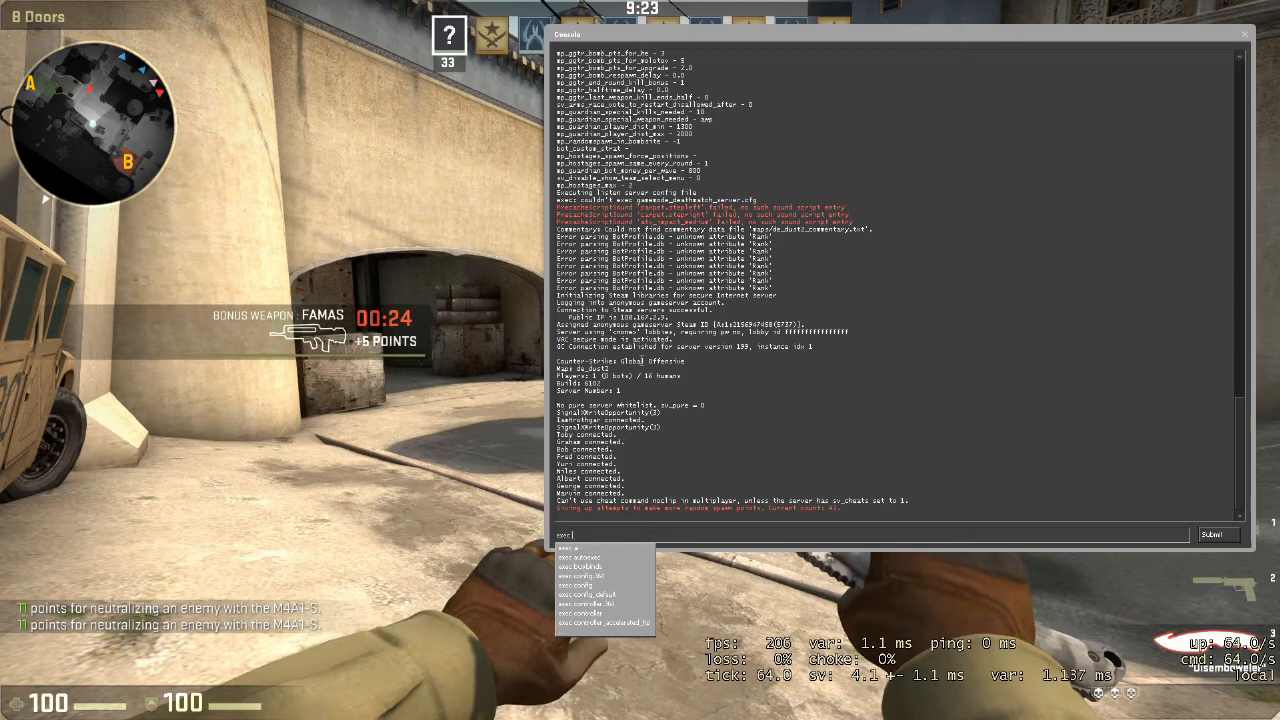
pyautogui.write('c')
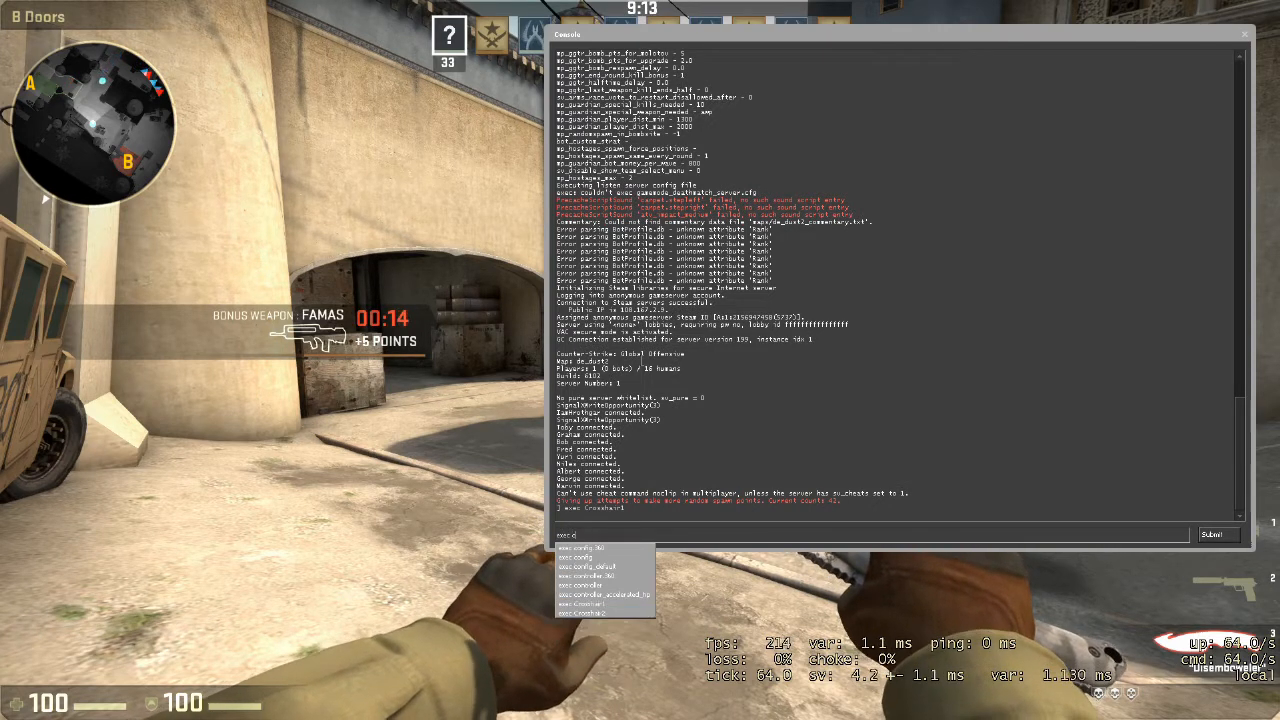
pyautogui.press('Return')
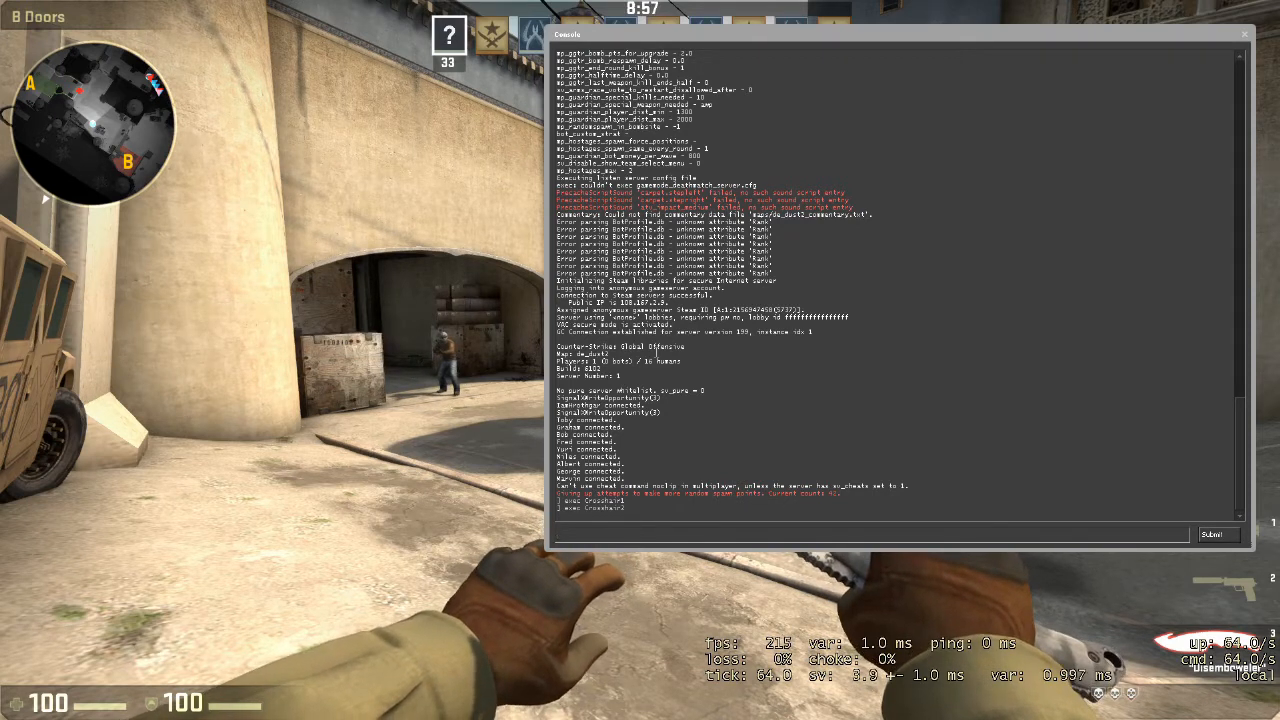
# Bind K to "exec crosshair1" and L to "exec crosshair2" in the console.
pyautogui.write('bind k "exe')
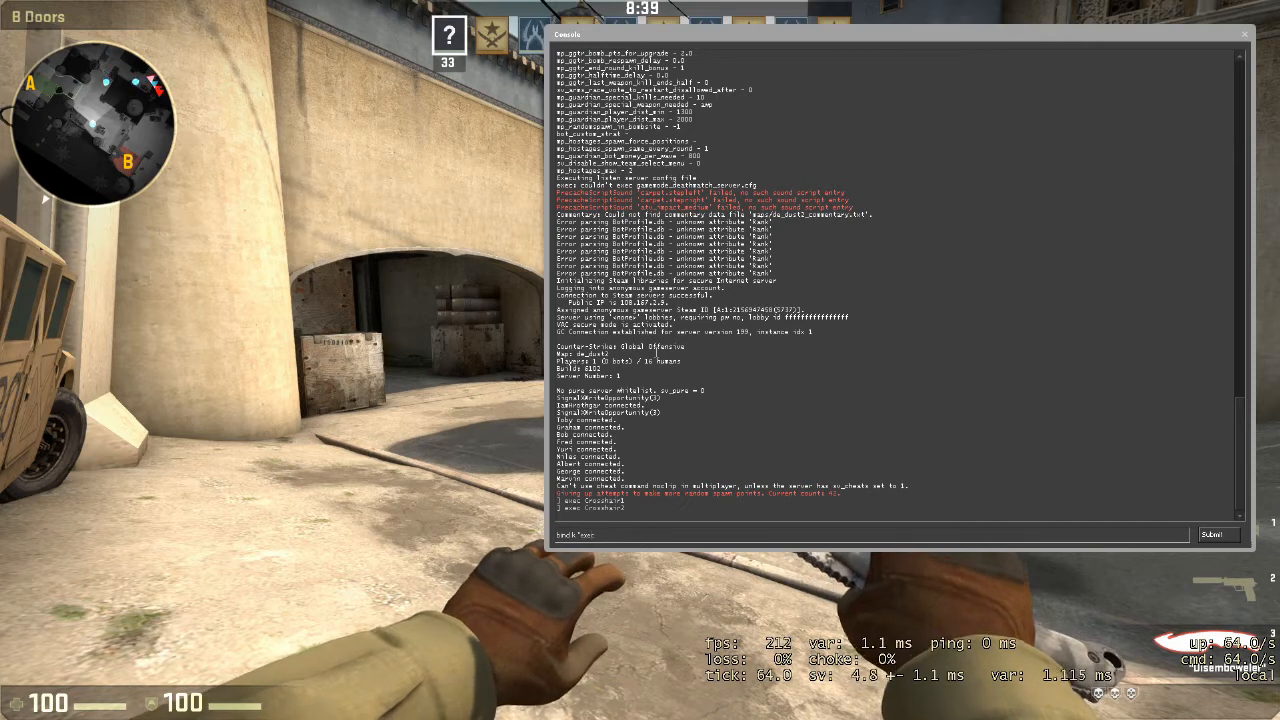
pyautogui.write('crosshair')
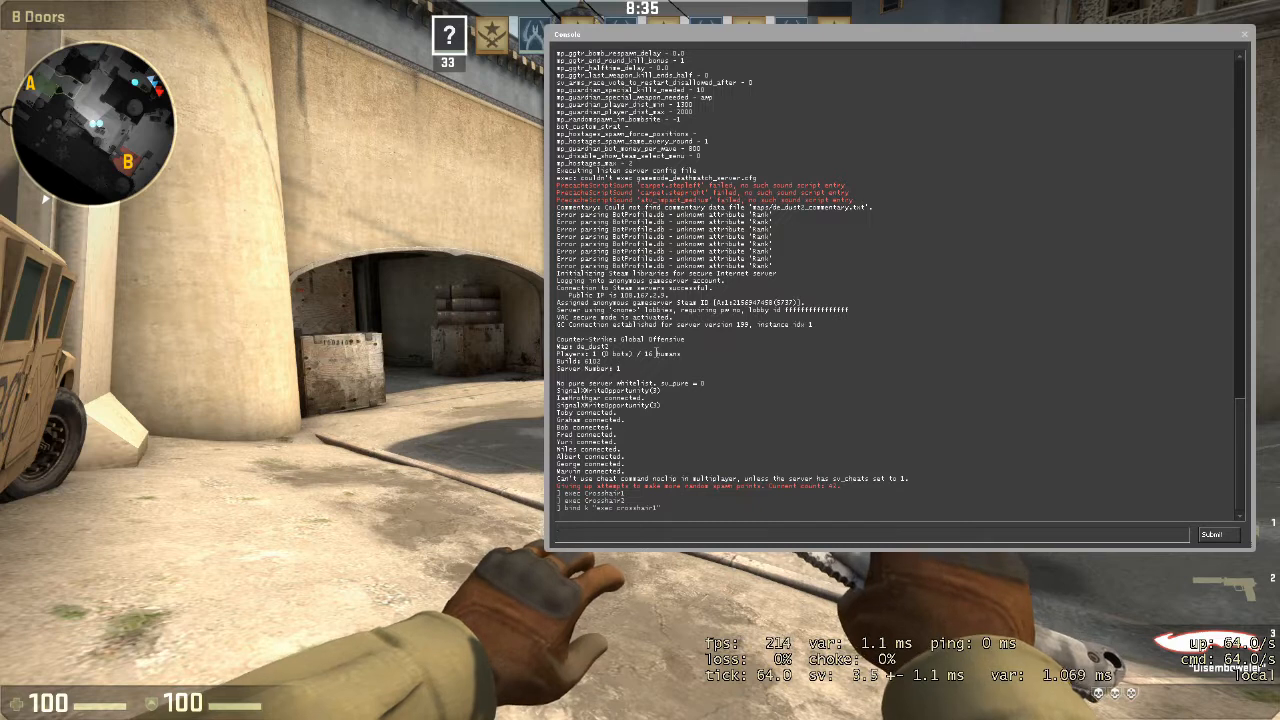
pyautogui.write('bind l')
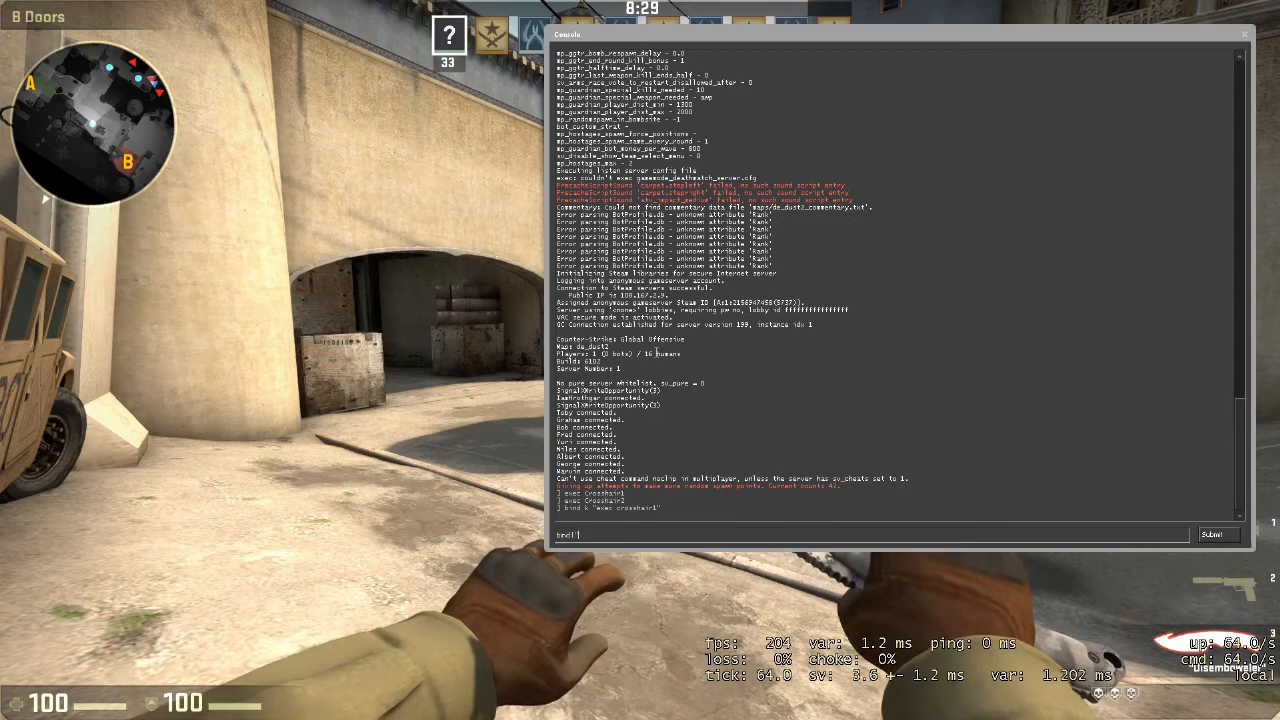
pyautogui.write('"exec cf')
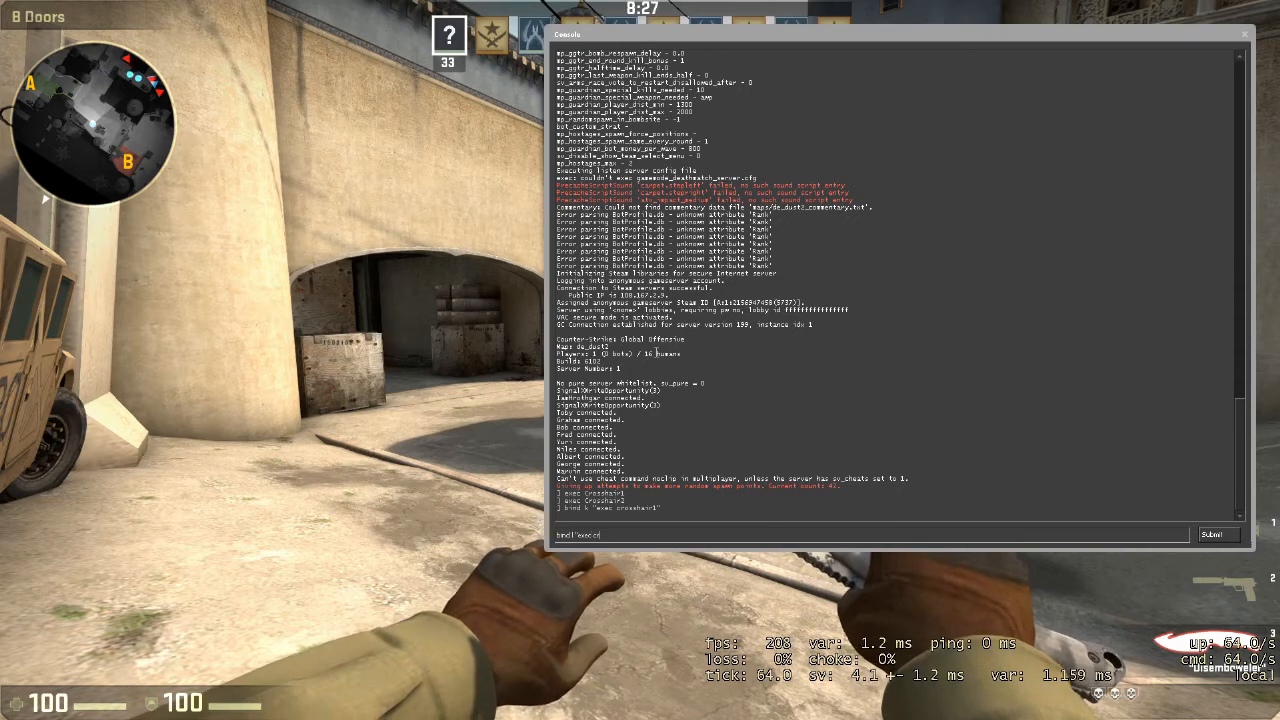
pyautogui.write('crosshai')
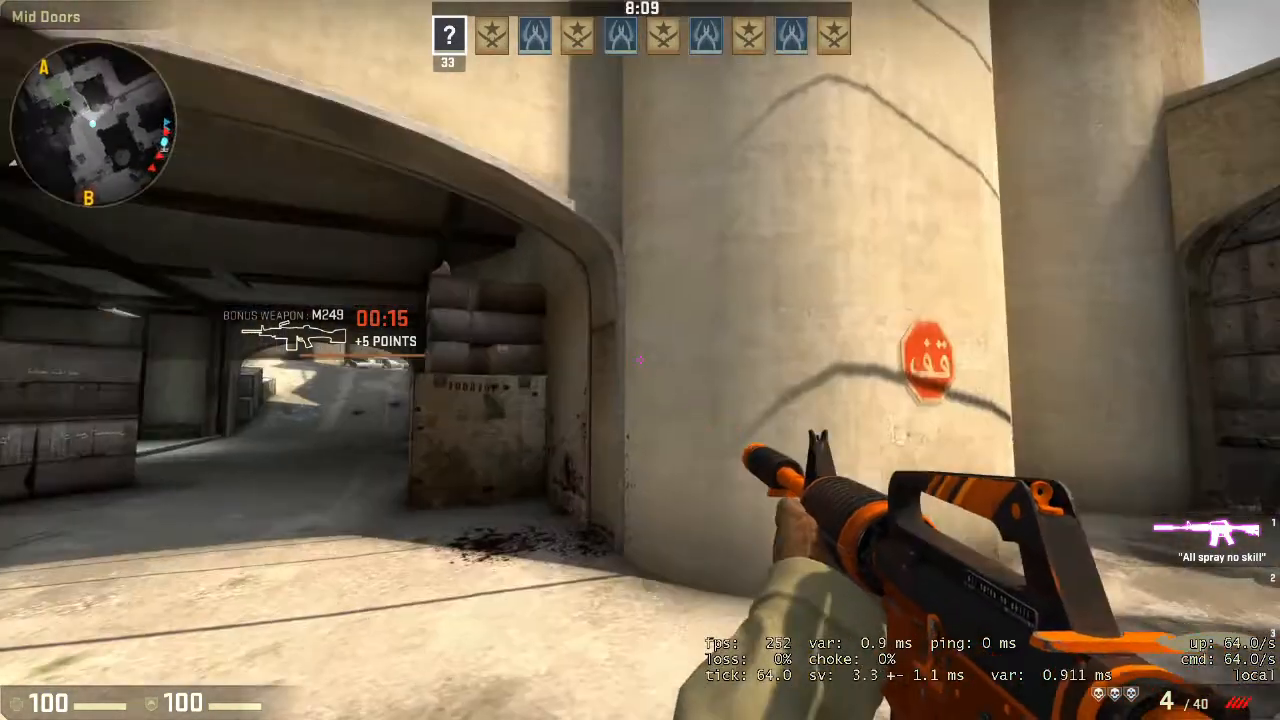
pyautogui.moveTo(640, 360)
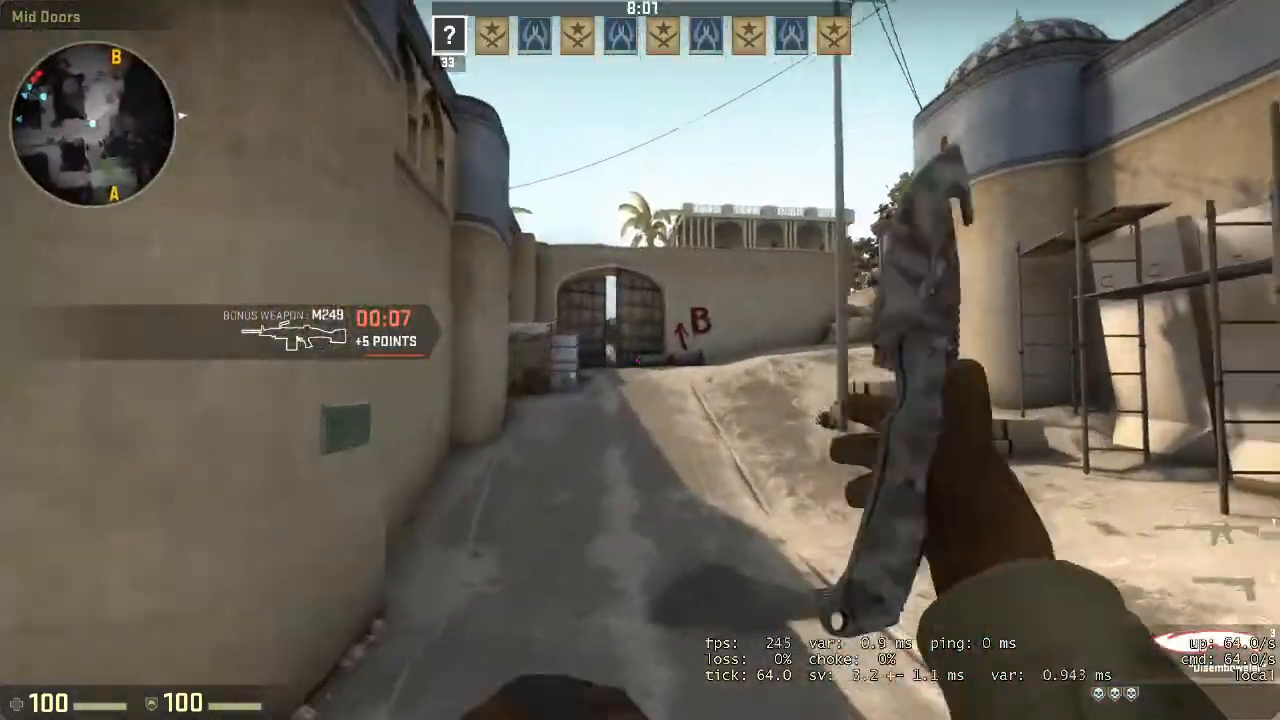
pyautogui.moveTo(640, 360)
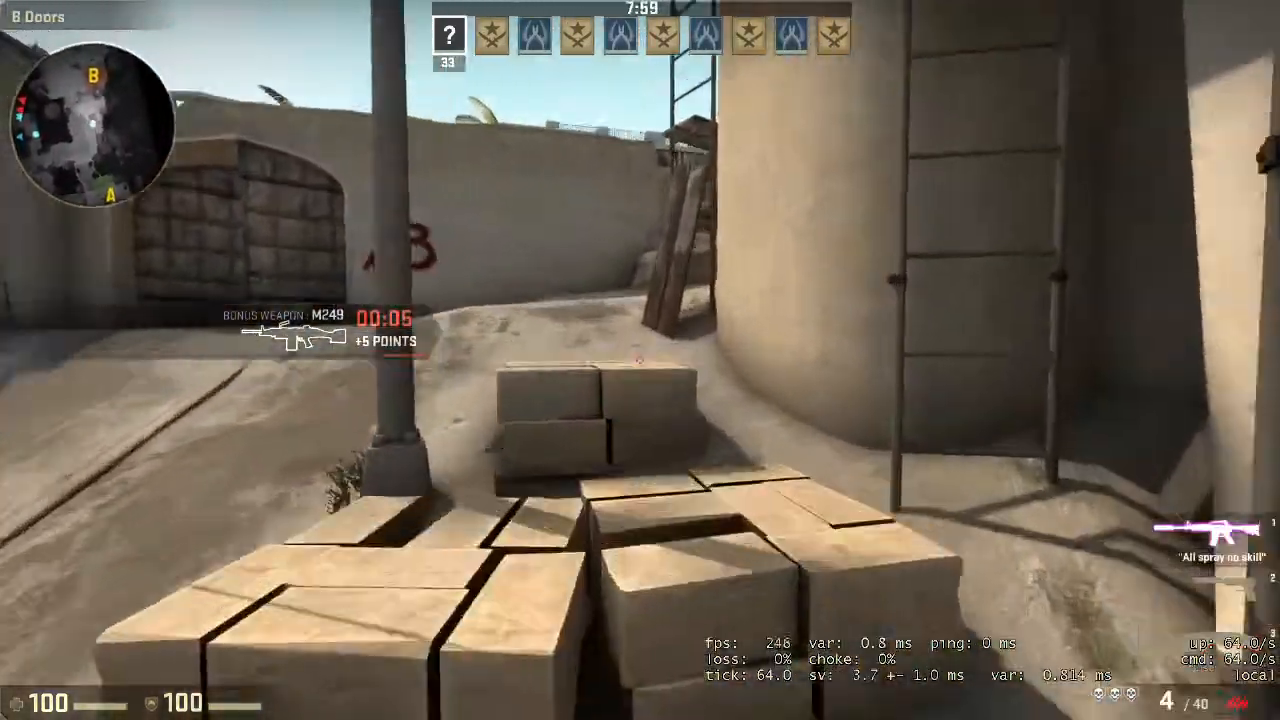